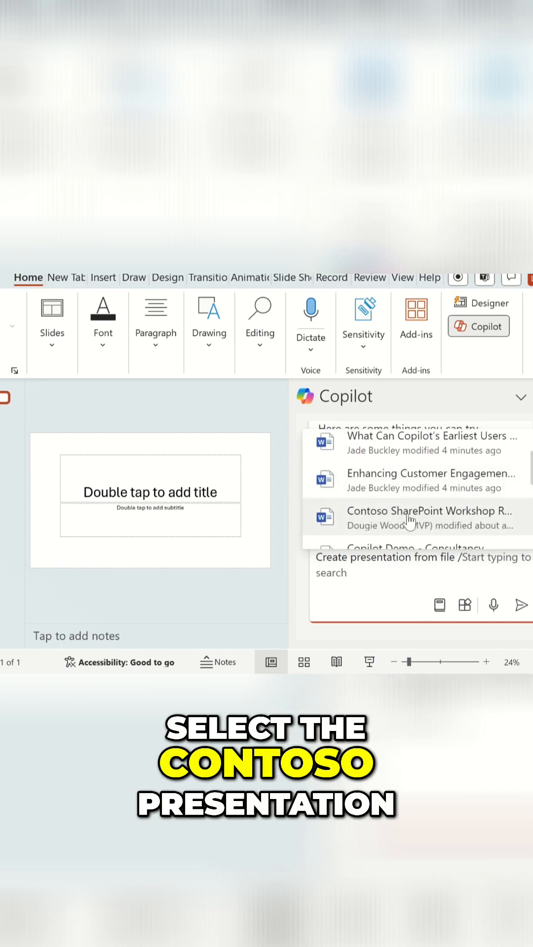
Step: Pick Contoso SharePoint Workshop Report.docx as the source and send the Copilot prompt
left_click(423, 516)
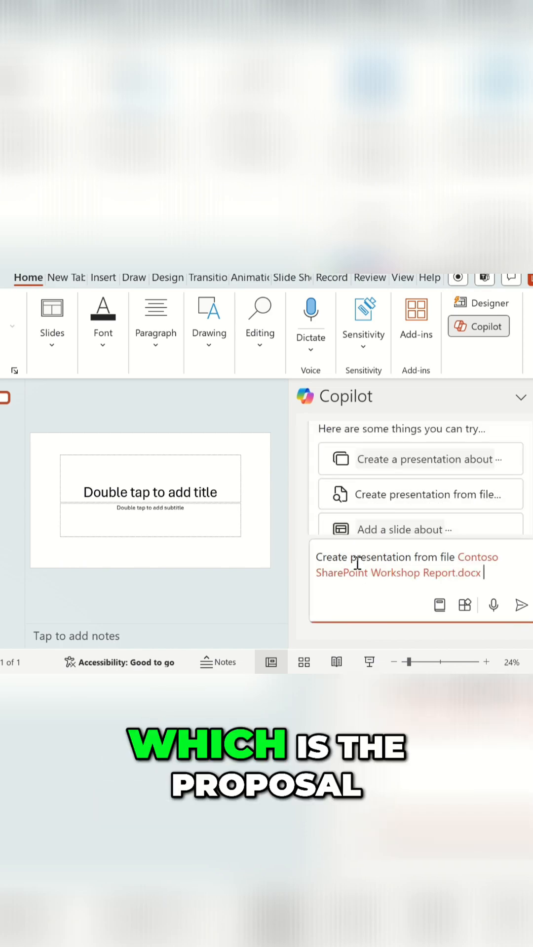
left_click(521, 604)
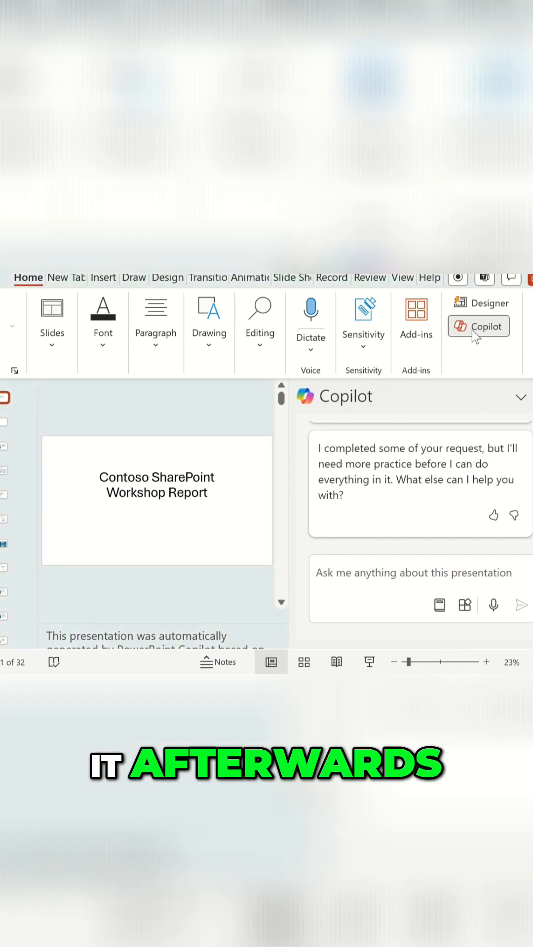
Step: Hide Copilot and browse the Agenda, Secure Scores and Azure/AWS/Co-Location Environments slides
left_click(477, 326)
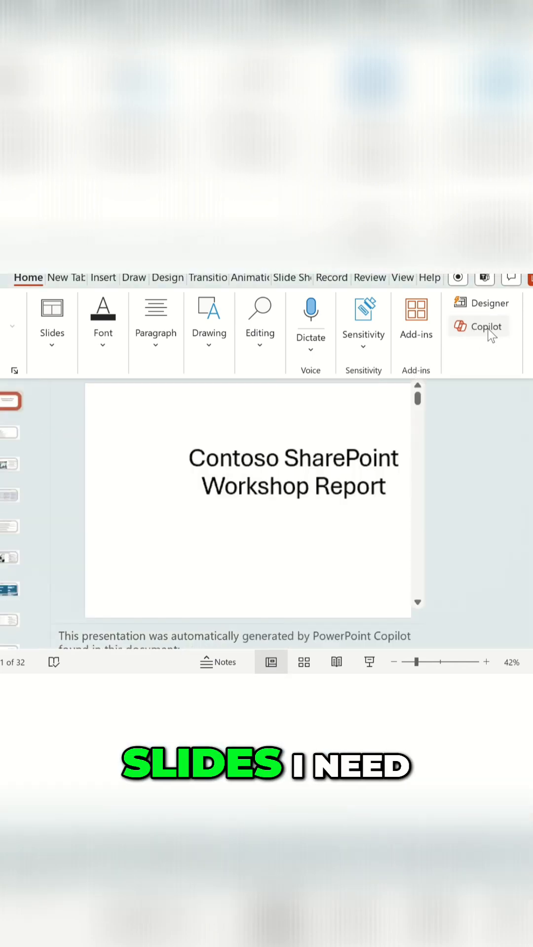
left_click(17, 441)
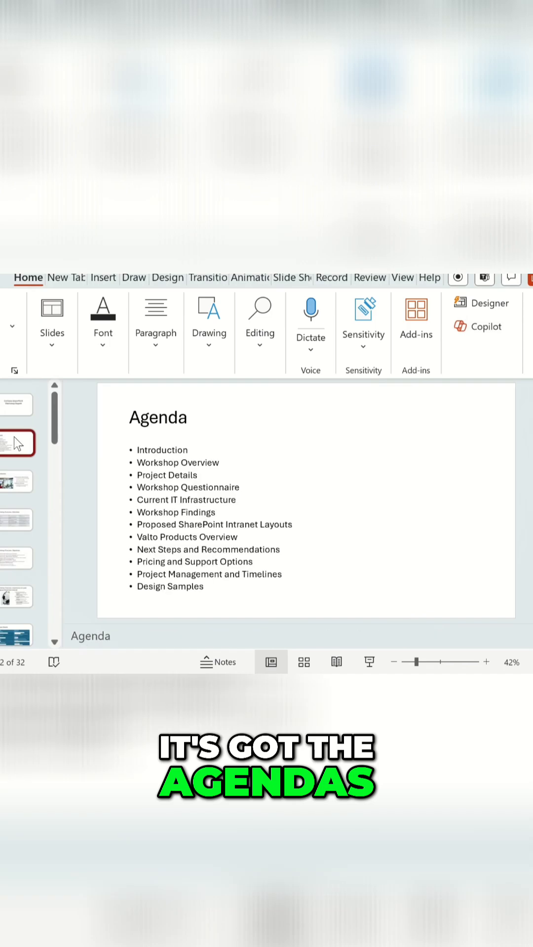
left_click(16, 481)
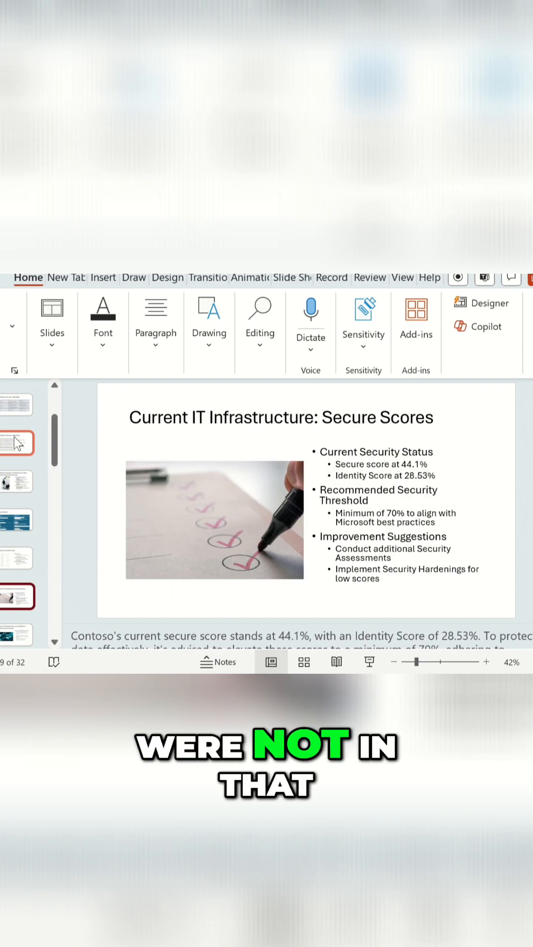
left_click(17, 435)
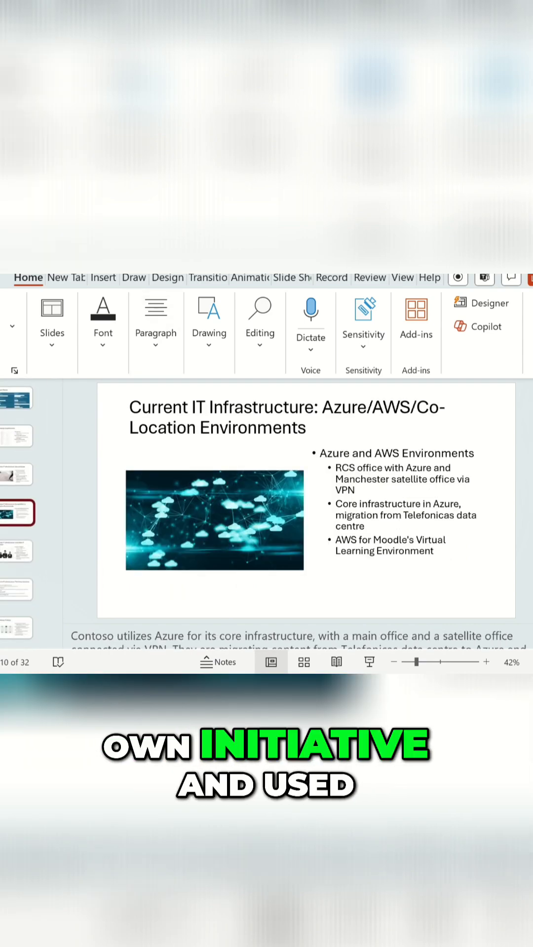
Step: Apply the blue Office theme from the Design themes gallery to the whole deck
left_click(168, 277)
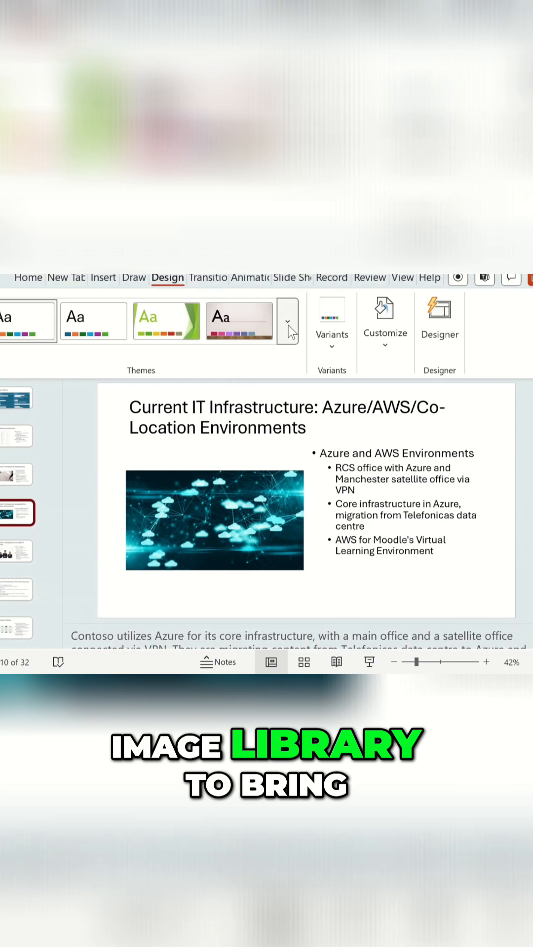
left_click(287, 321)
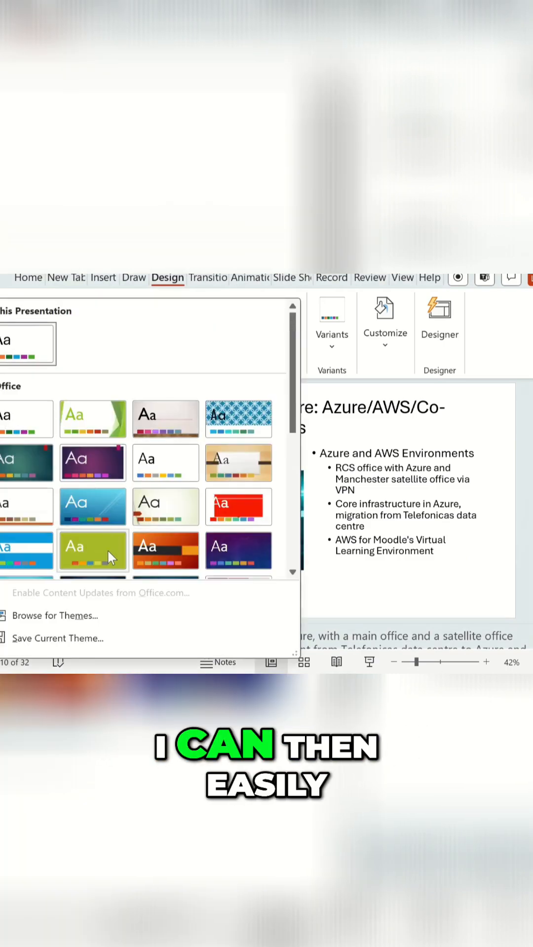
left_click(92, 549)
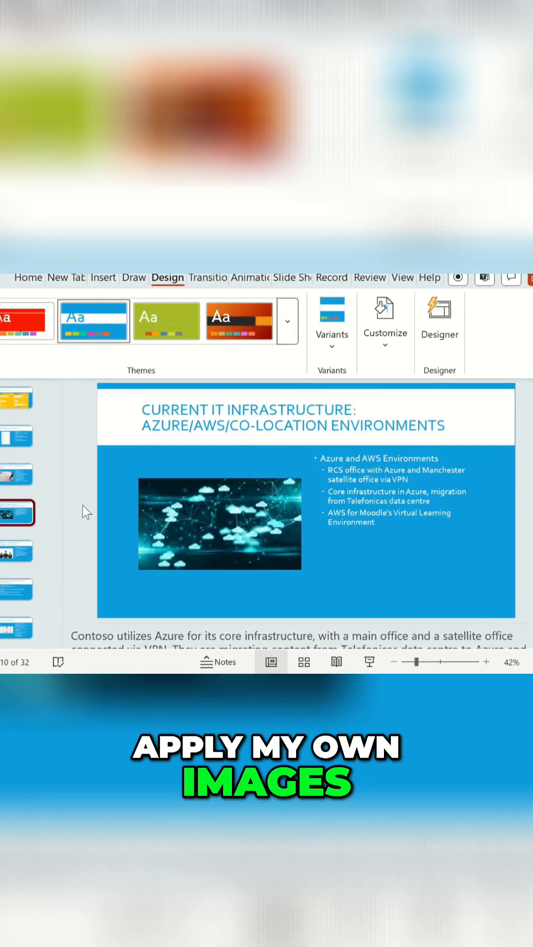